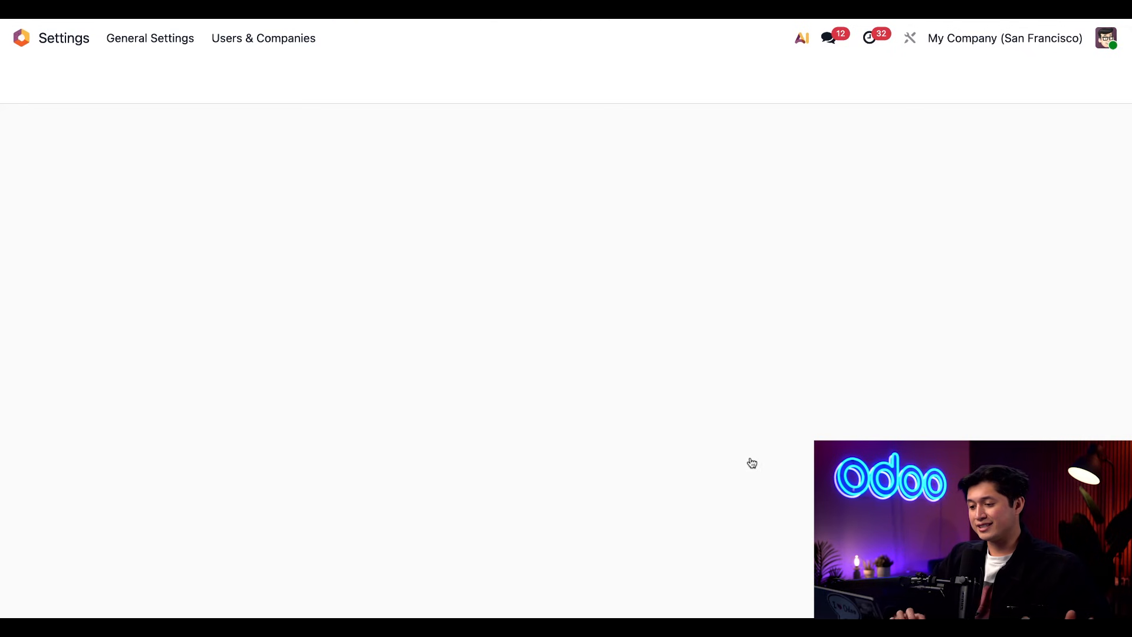
Step: Review the Inventory settings, then reach the Manufacturing work centers overview
click(150, 38)
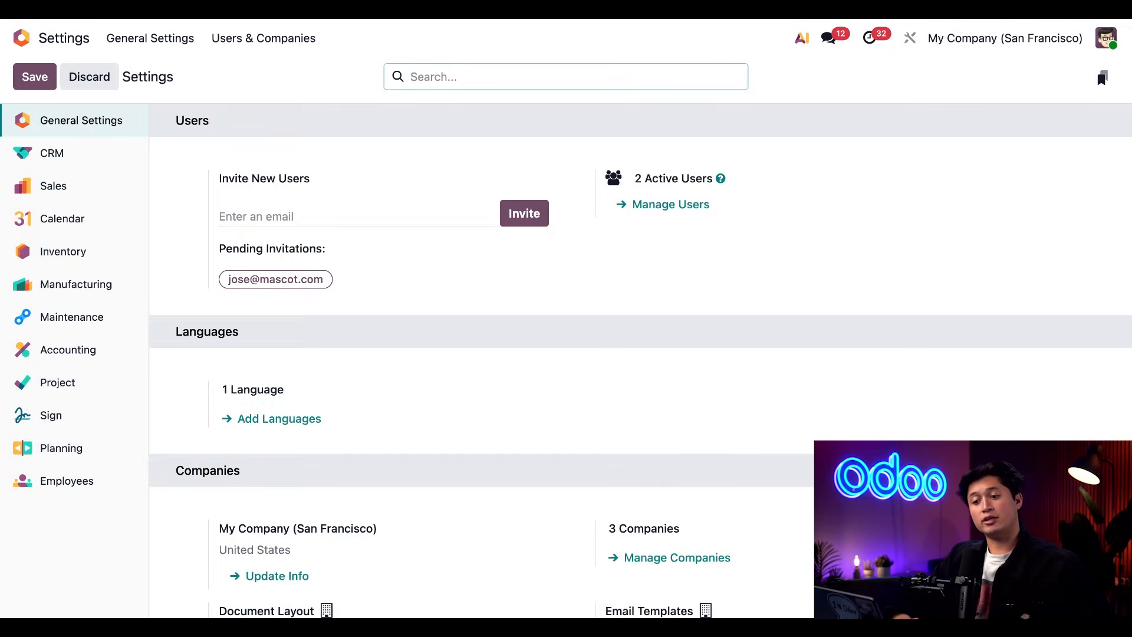
mouse_move(128, 252)
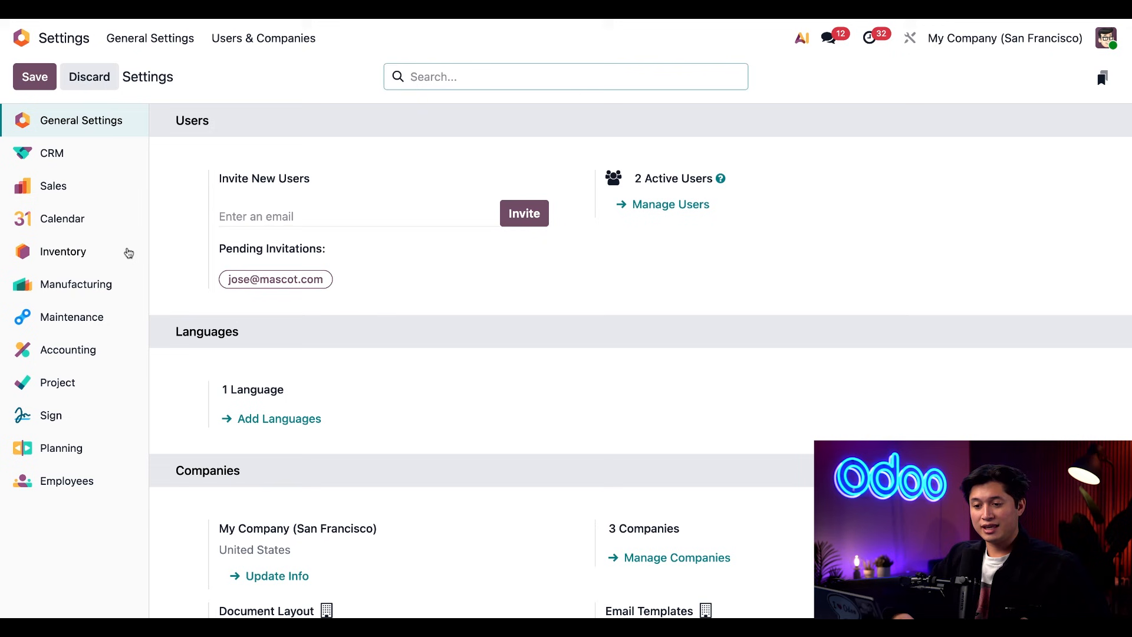
click(63, 252)
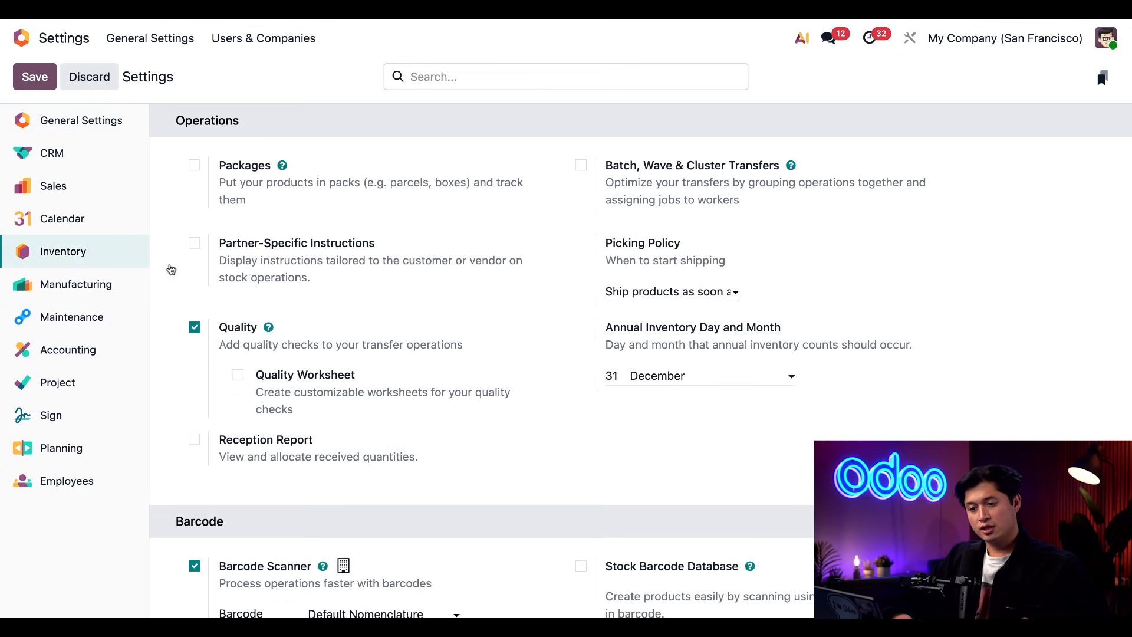
scroll(down, 3)
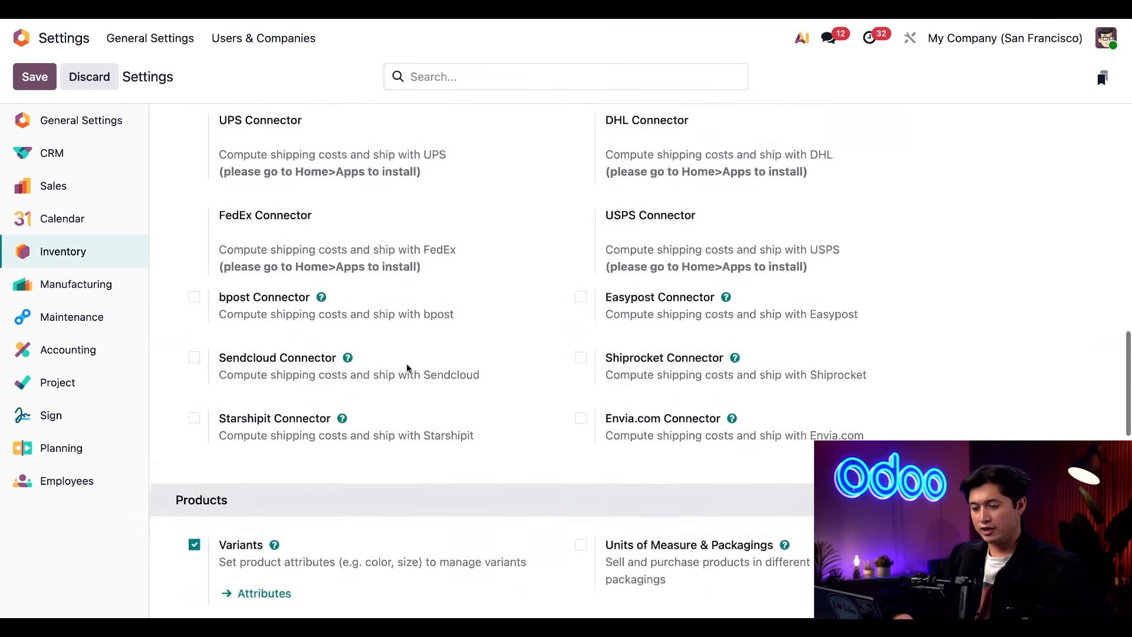
scroll(down, 3)
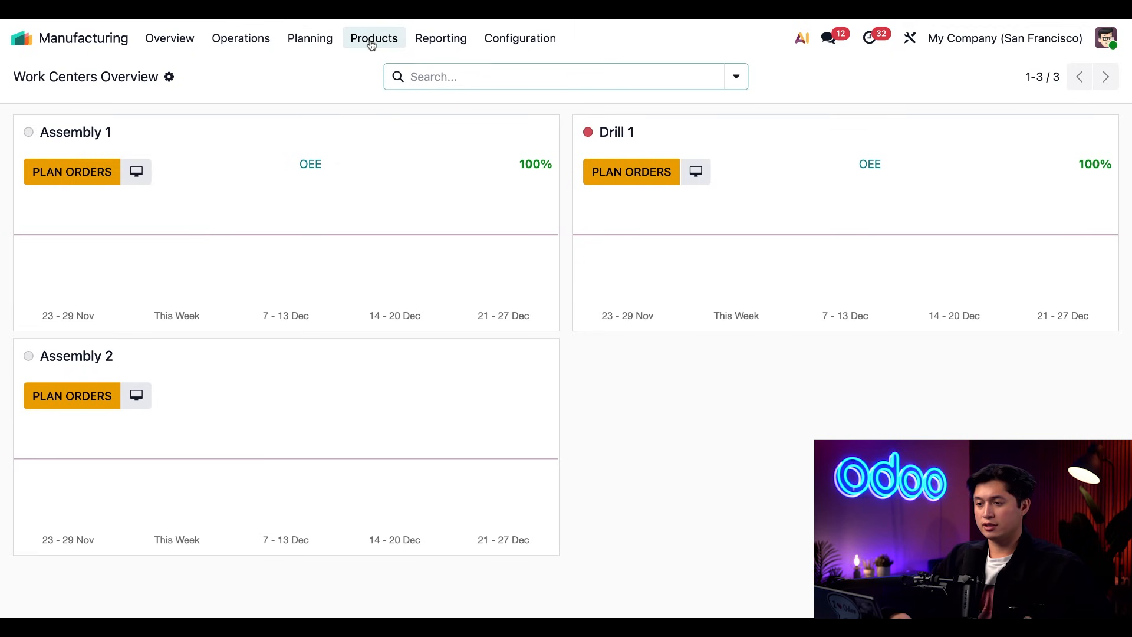
Step: Set Luxury Office Chair's Track Inventory to By Unique Serial Number
click(374, 38)
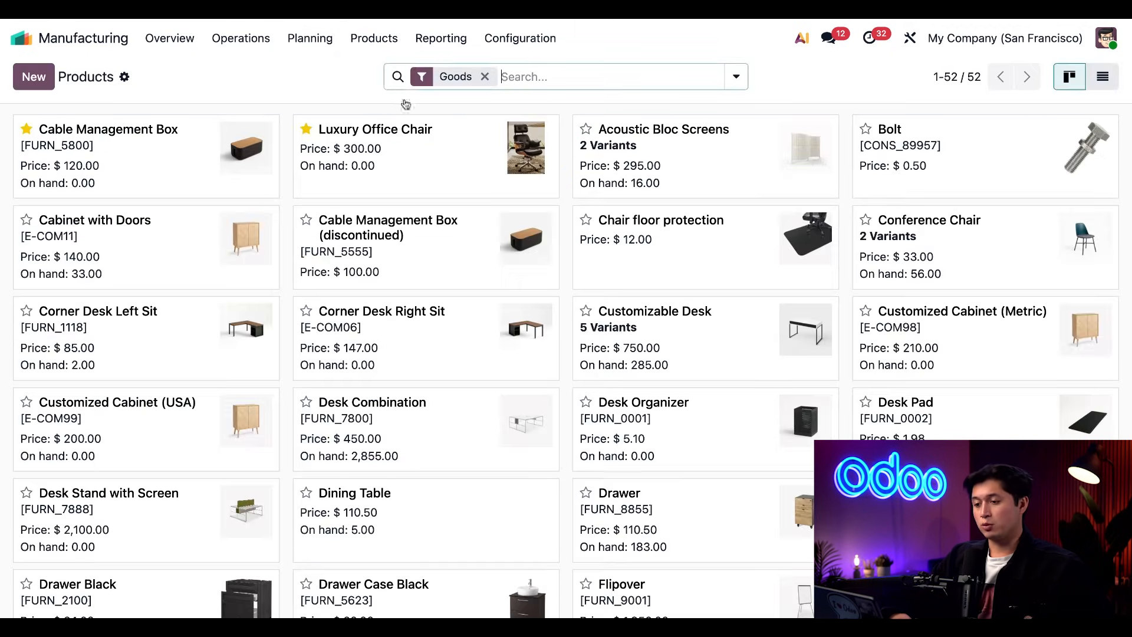
mouse_move(426, 174)
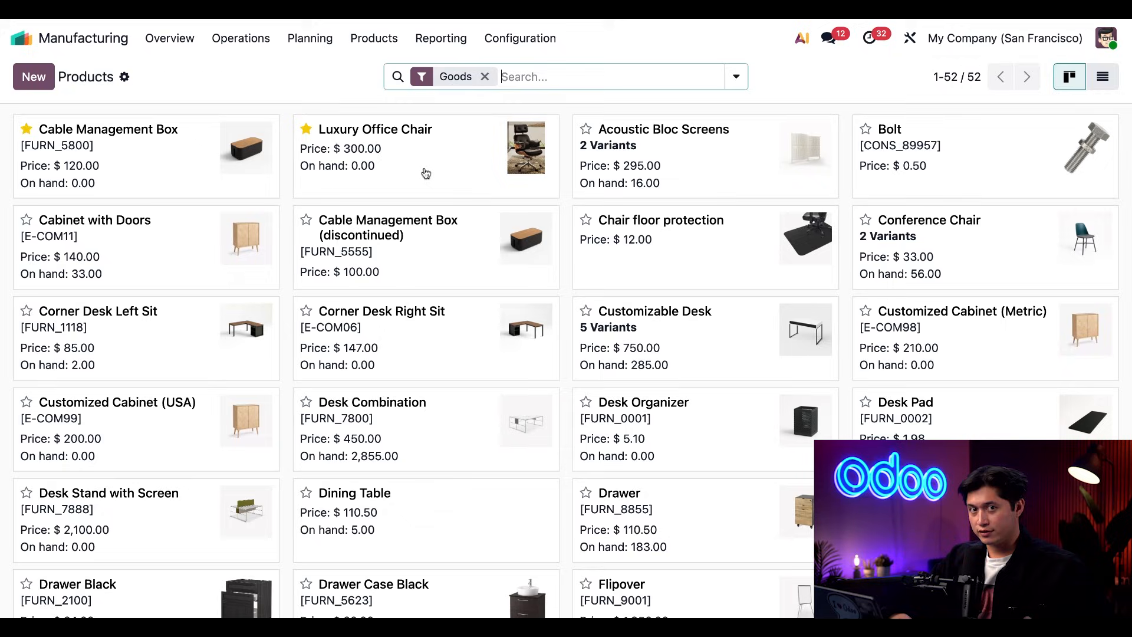
click(375, 130)
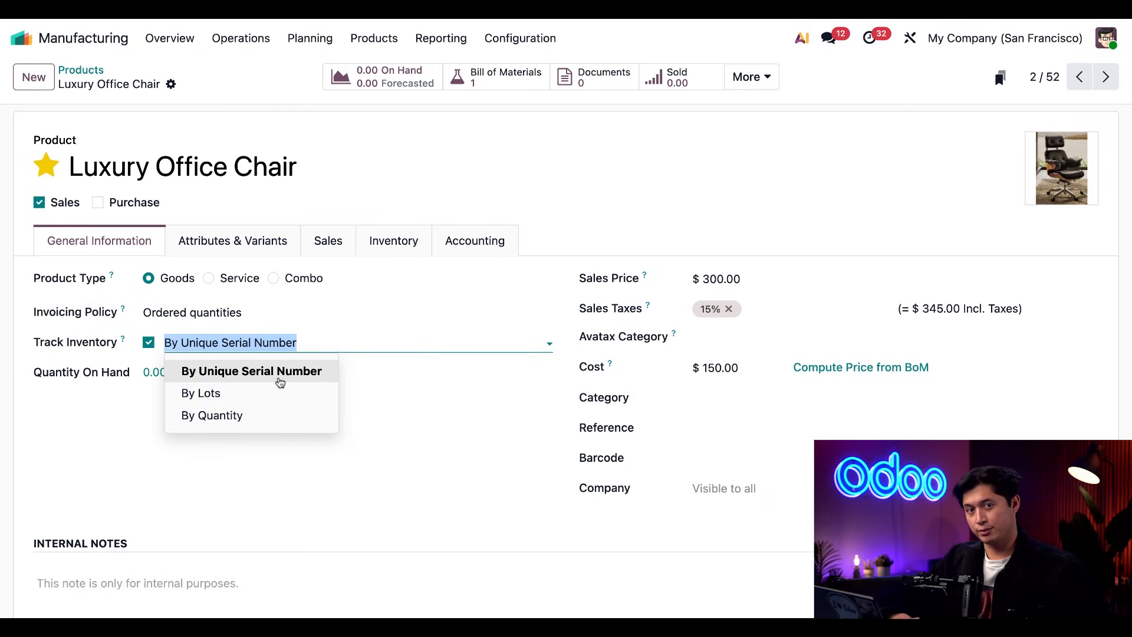
click(252, 371)
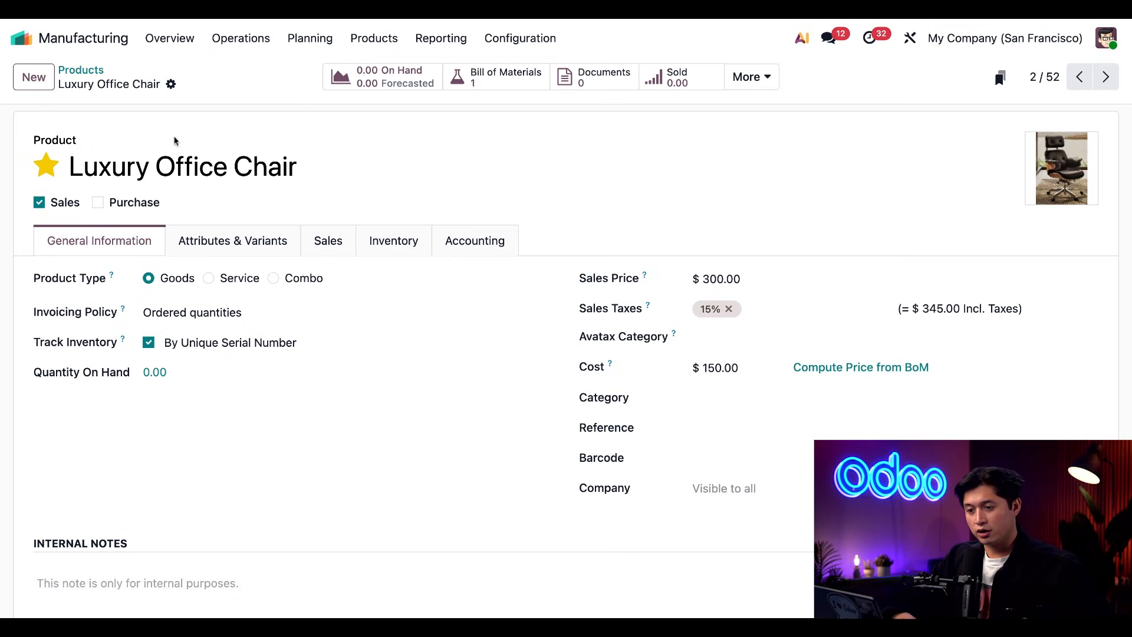
mouse_move(281, 195)
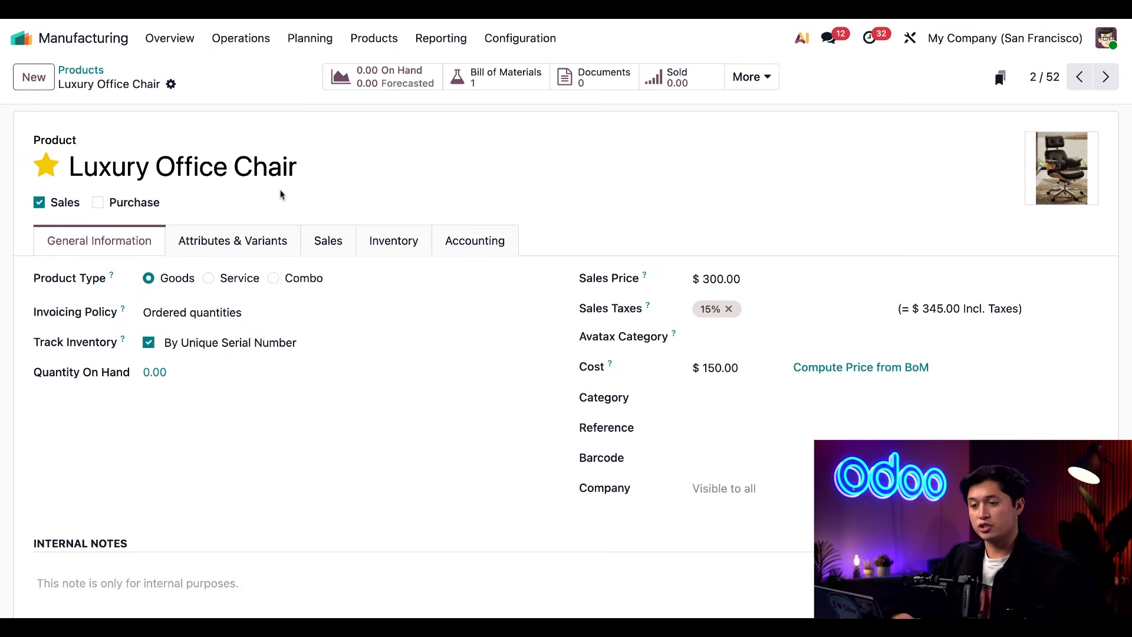
Step: Create and confirm manufacturing order WH/MO/00018 for 10 Luxury Office Chairs
click(241, 37)
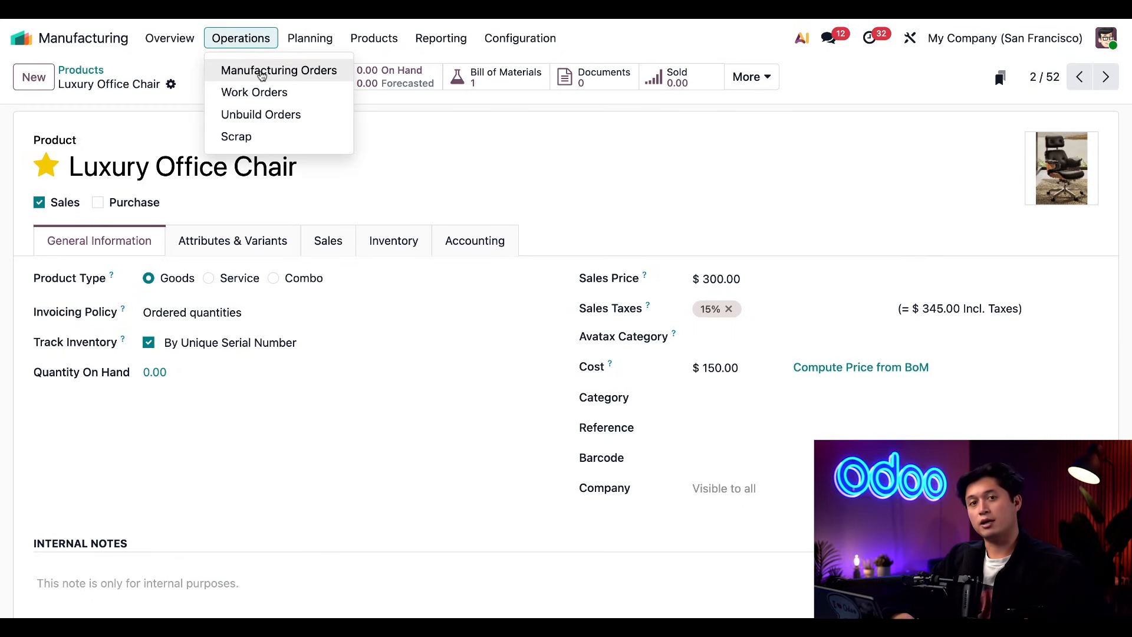
click(279, 70)
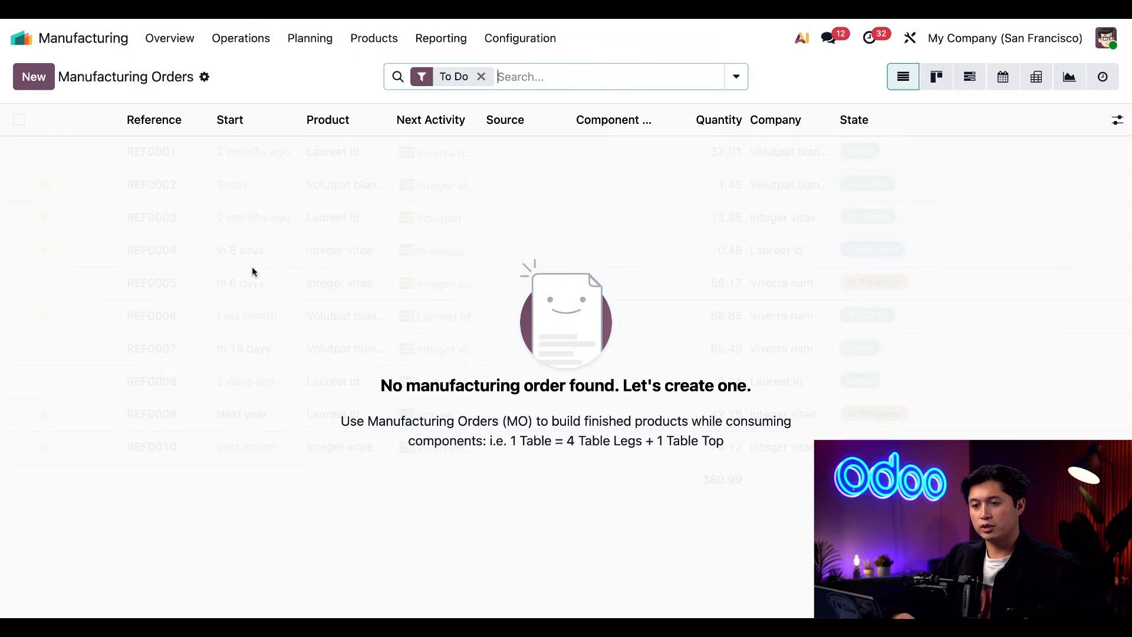
click(33, 77)
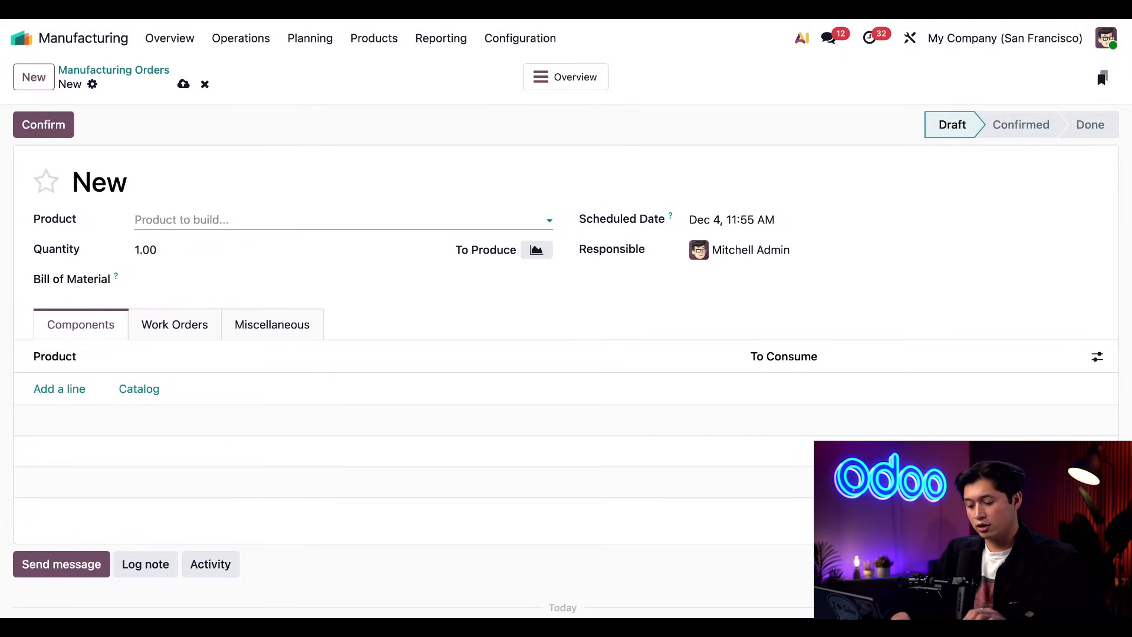
text(lux)
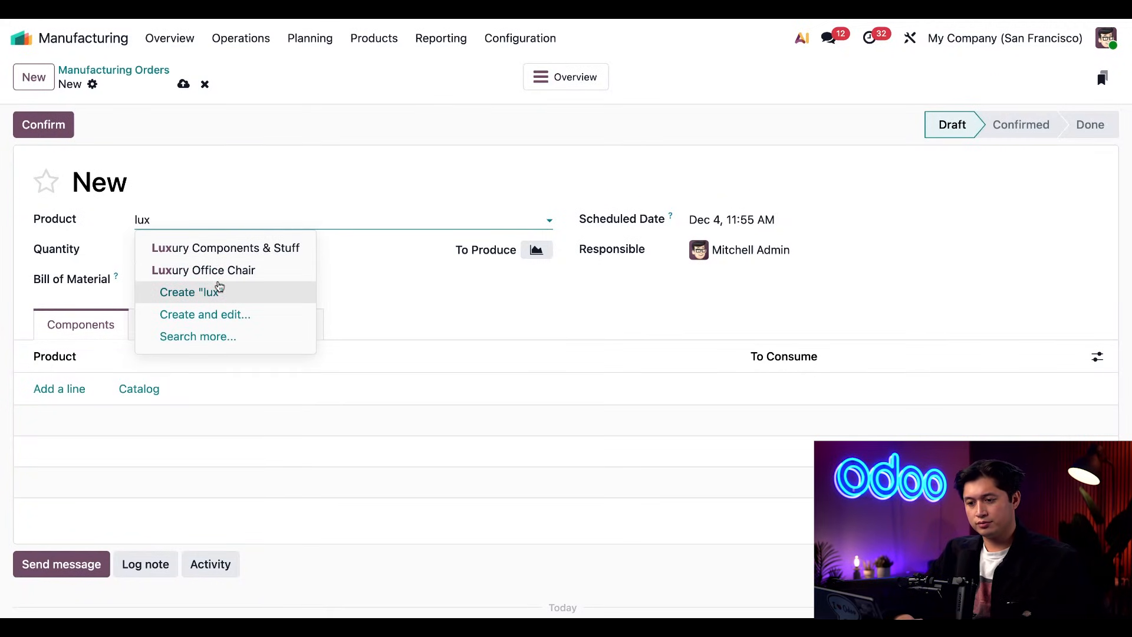
click(203, 270)
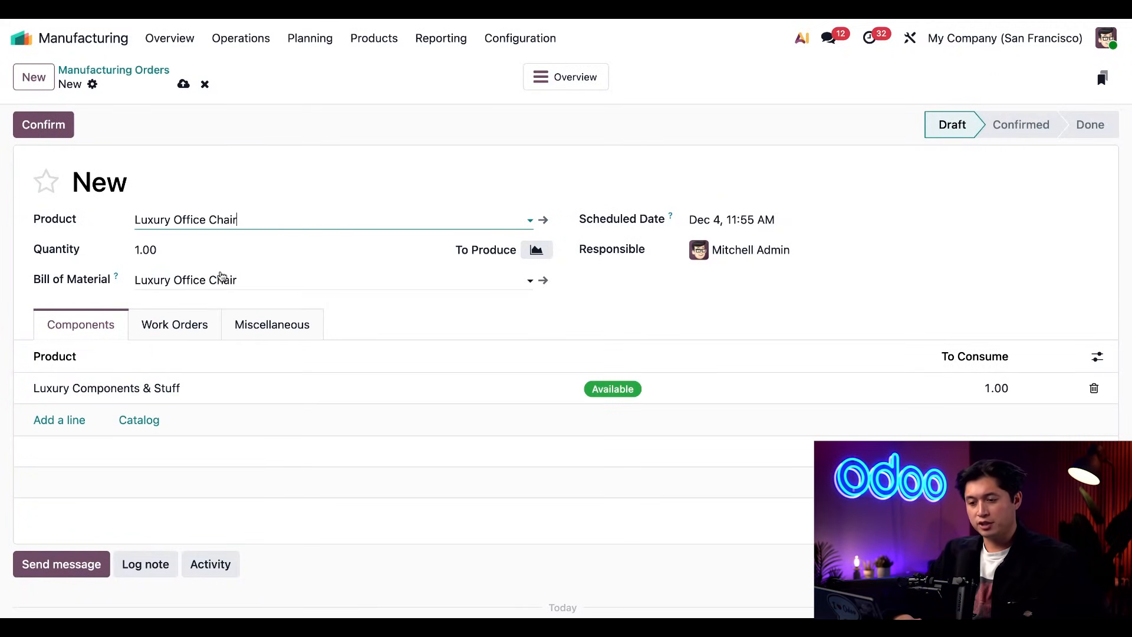
text(10)
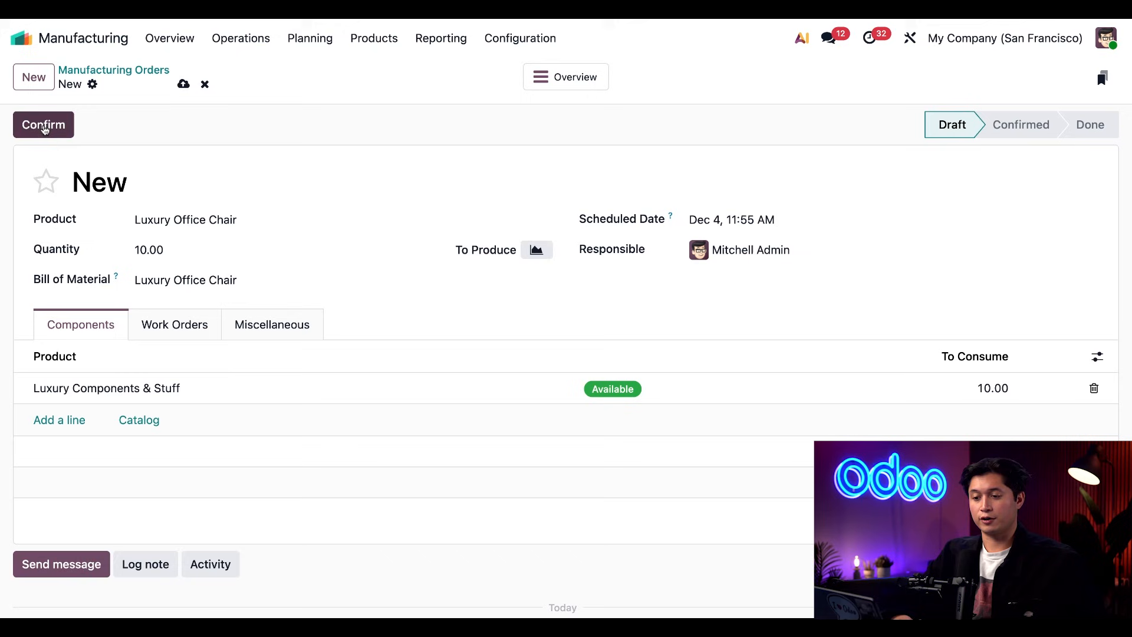
click(44, 124)
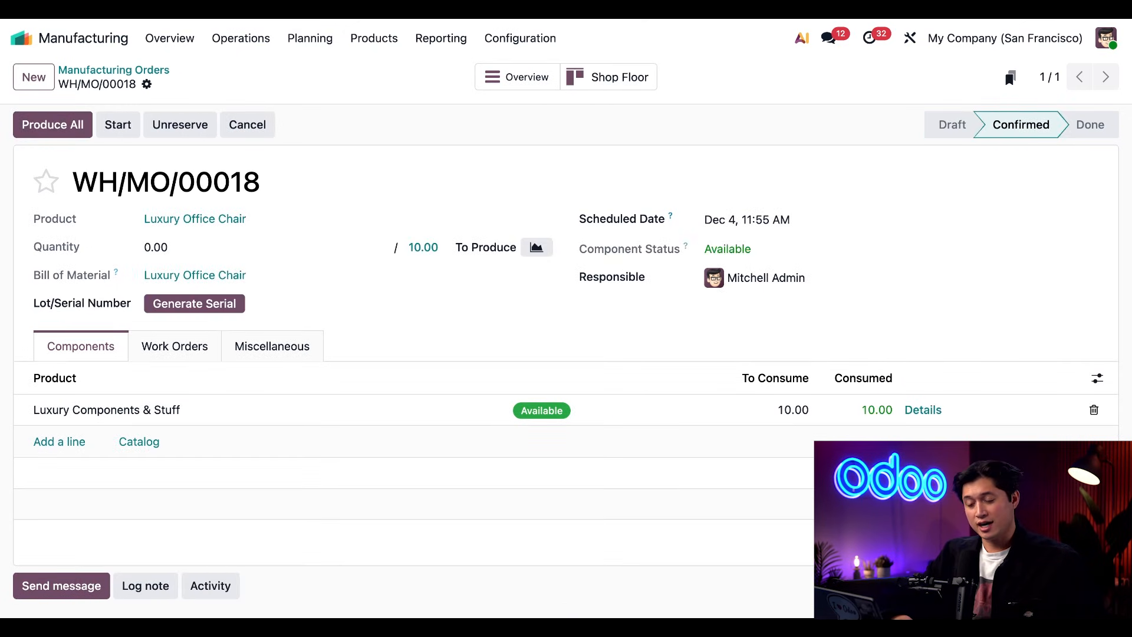
mouse_move(193, 304)
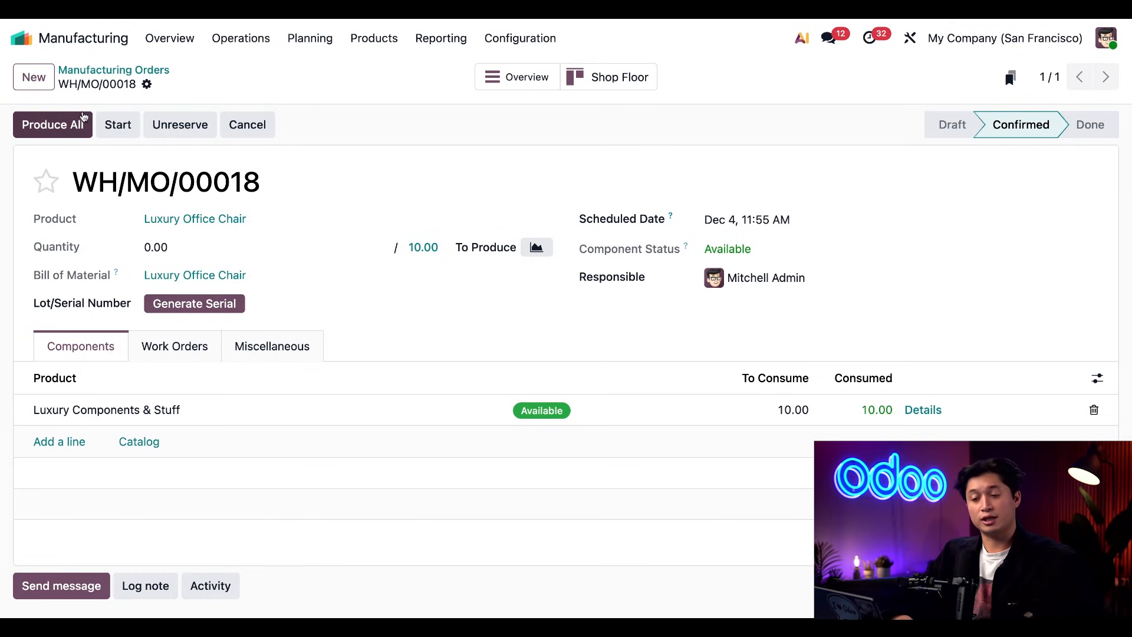
Step: Generate ten serials from 0000022 and apply them to the chairs
click(193, 303)
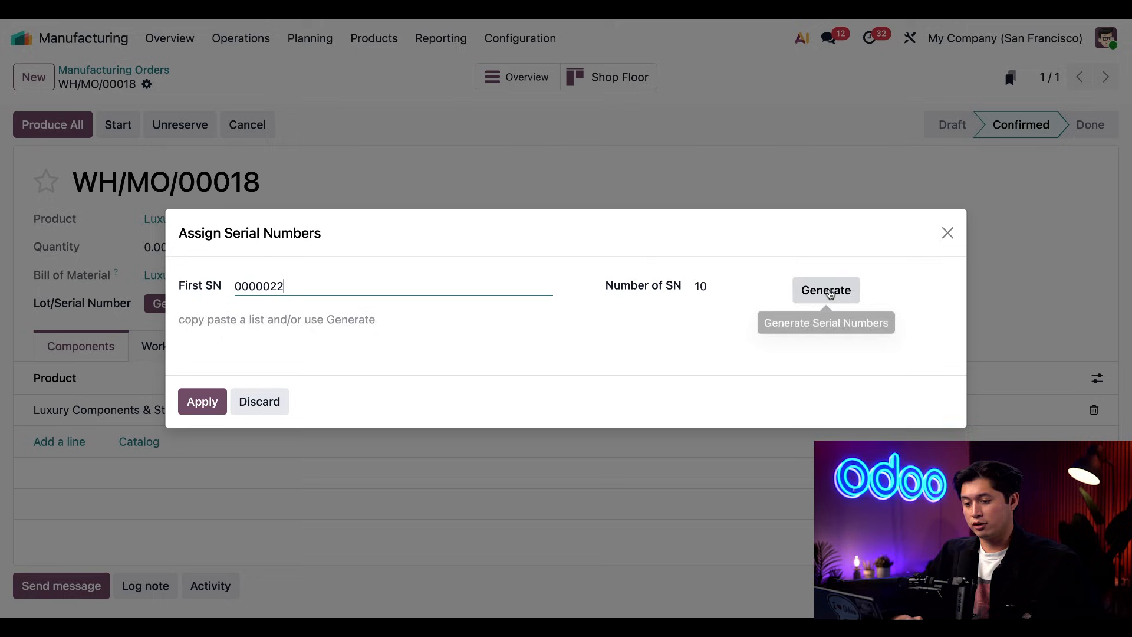
click(826, 290)
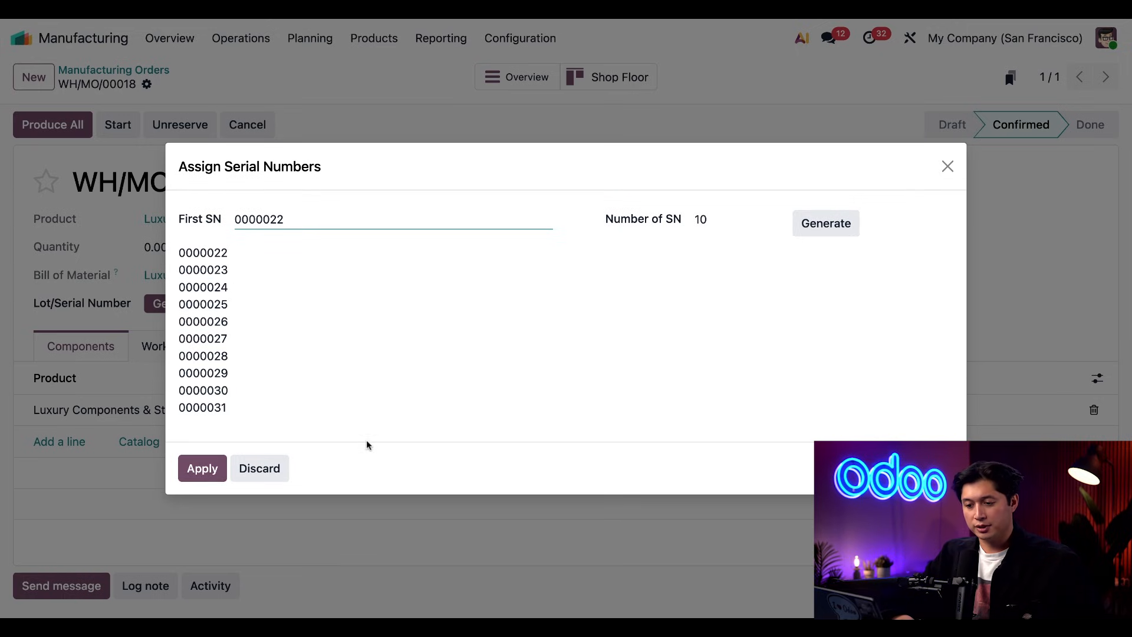
click(201, 468)
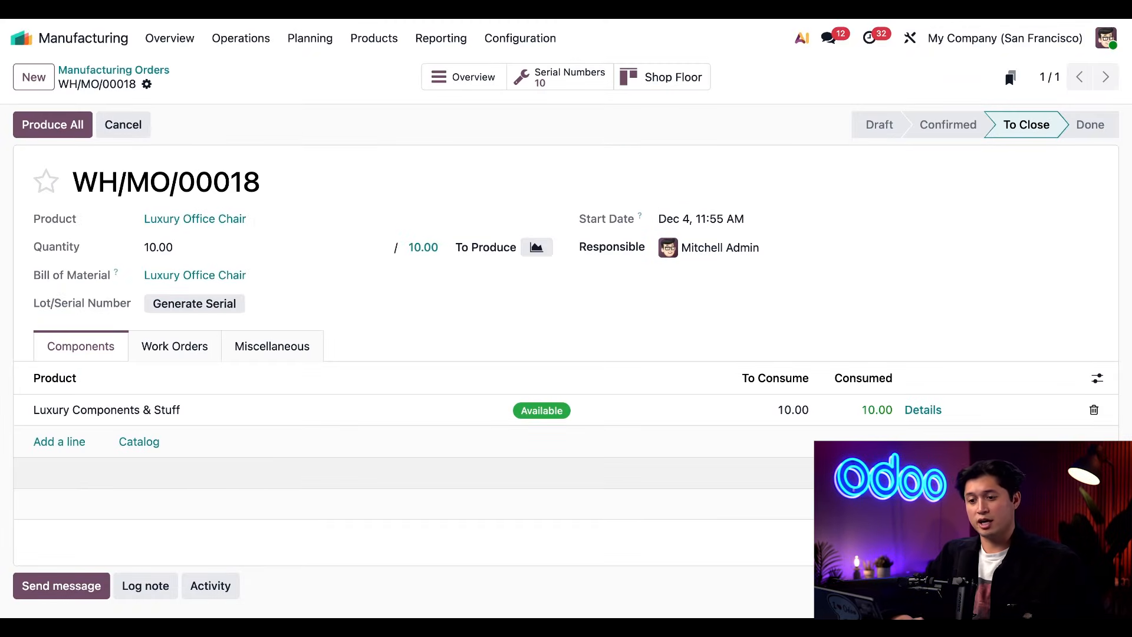
Step: Produce all chairs to mark WH/MO/00018 Done and view its traceability report
click(52, 123)
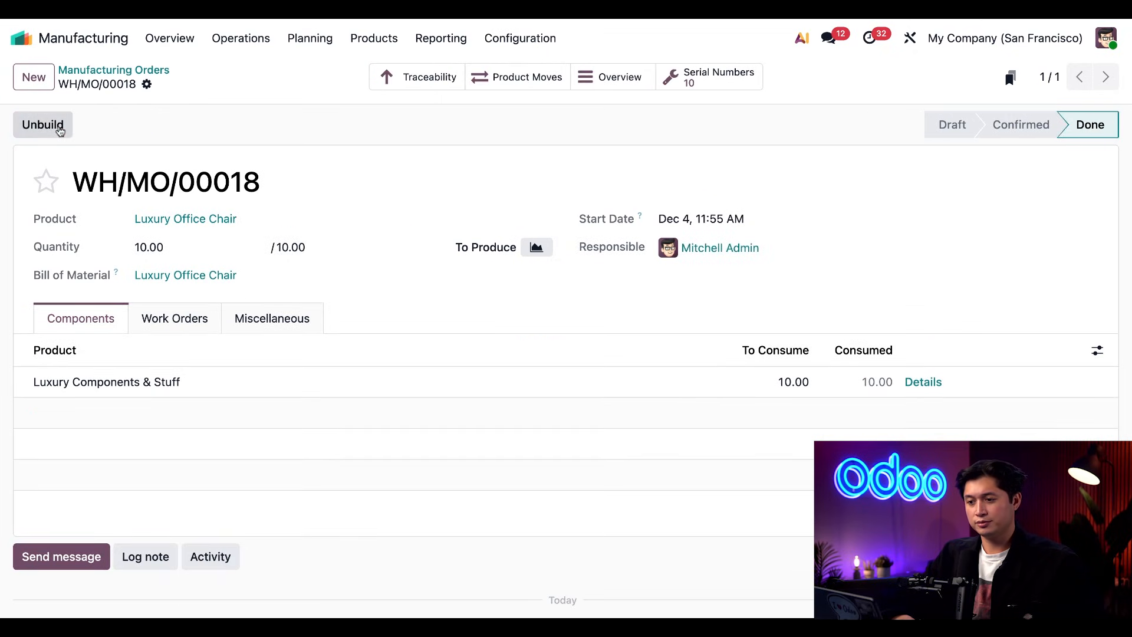
mouse_move(214, 137)
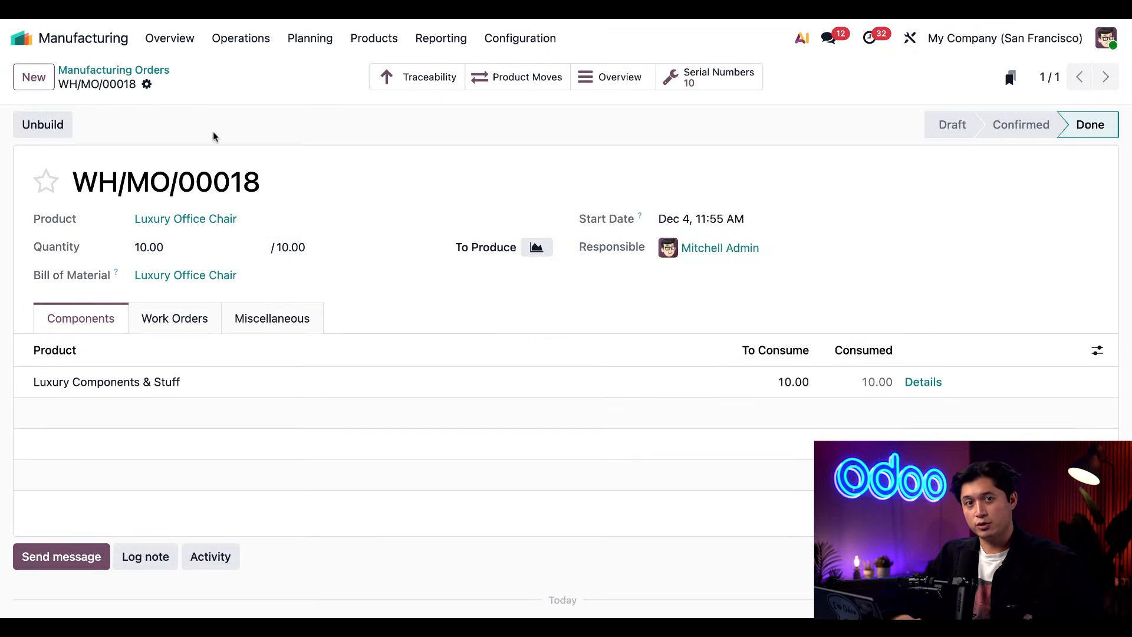
mouse_move(387, 99)
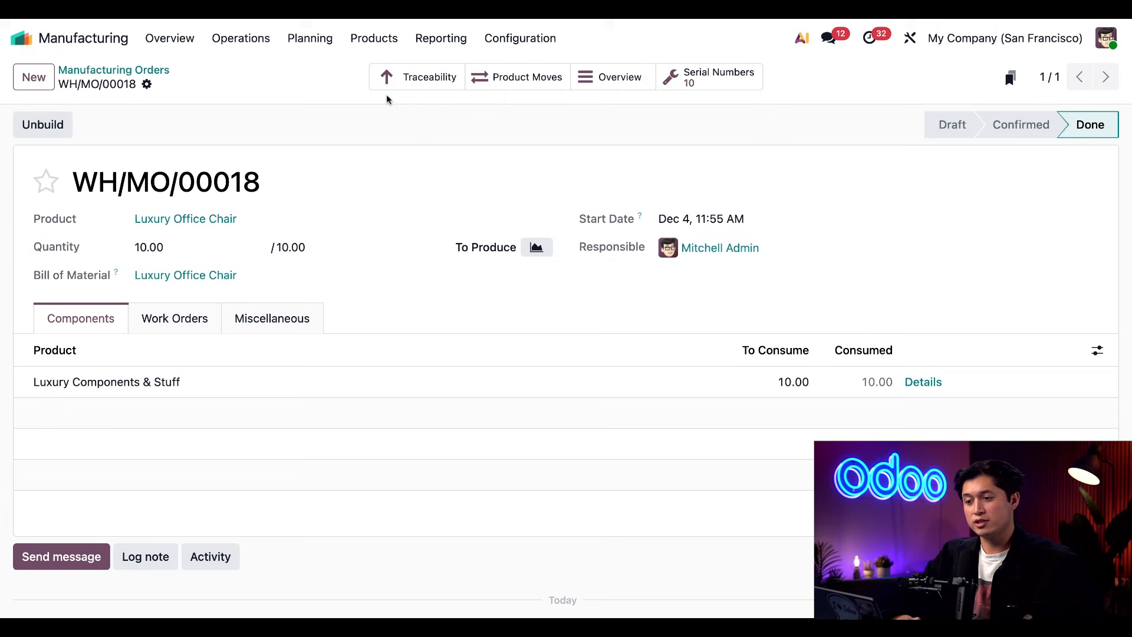
mouse_move(418, 77)
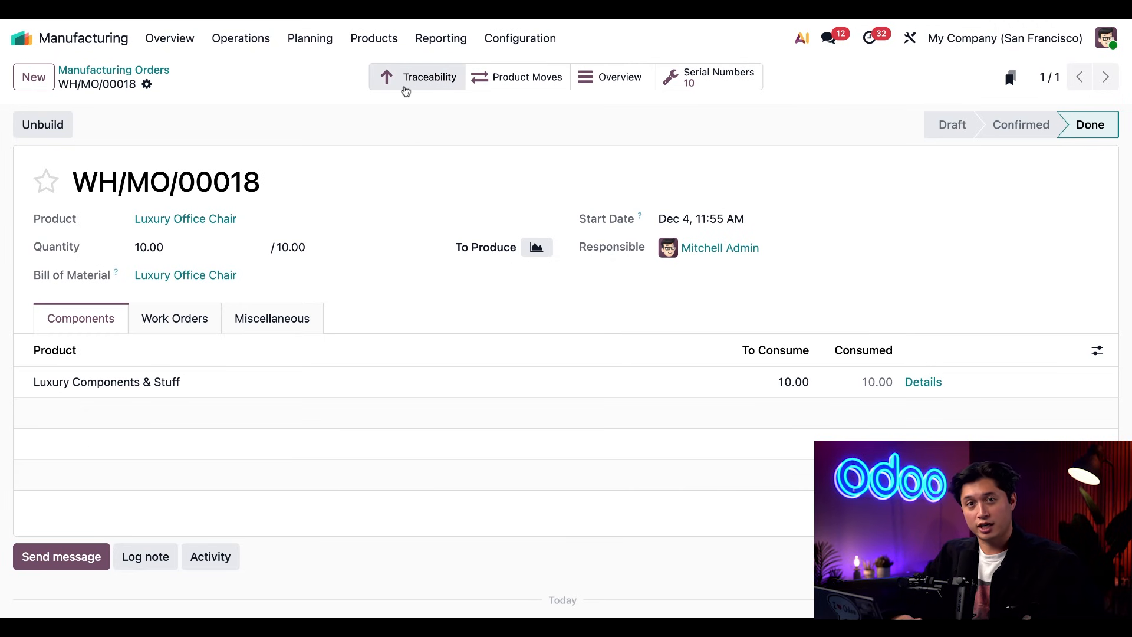
click(416, 77)
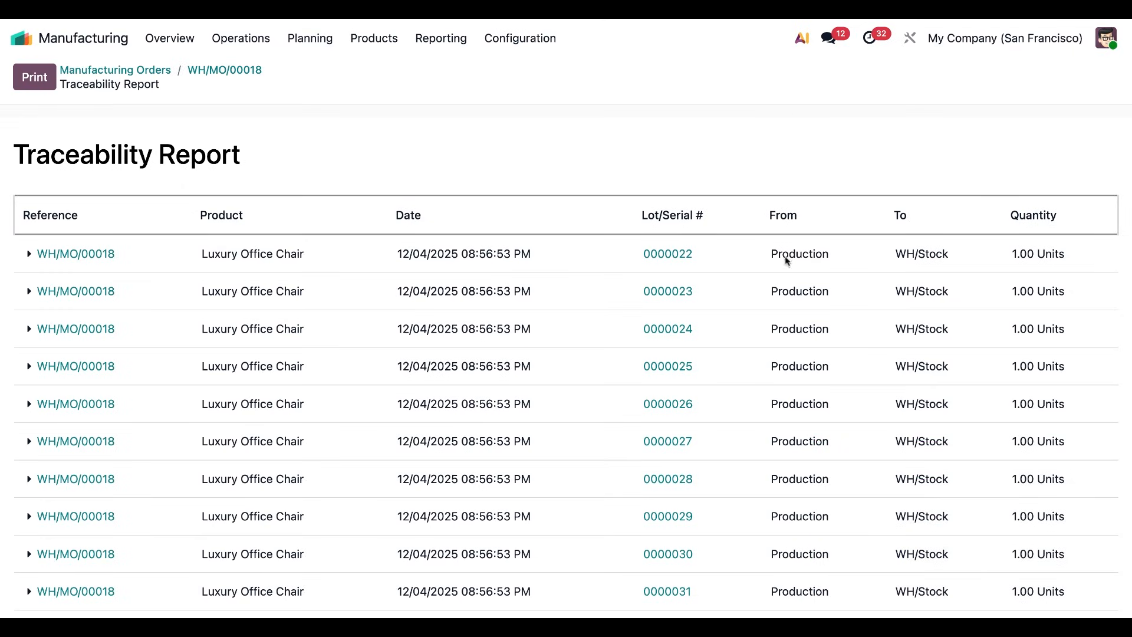
mouse_move(785, 462)
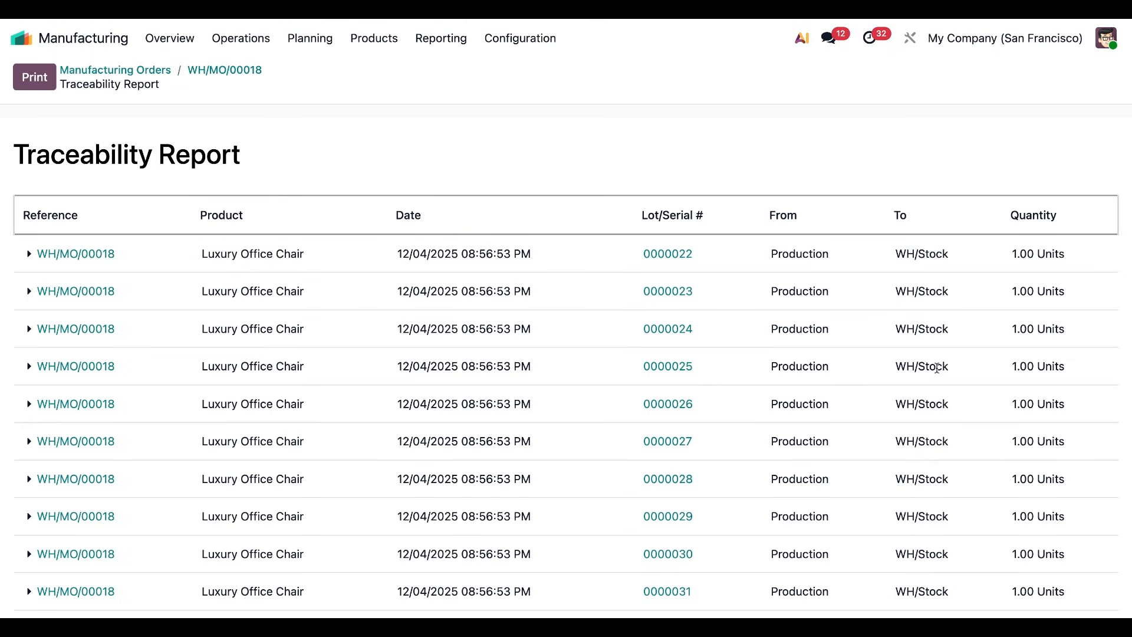
mouse_move(931, 427)
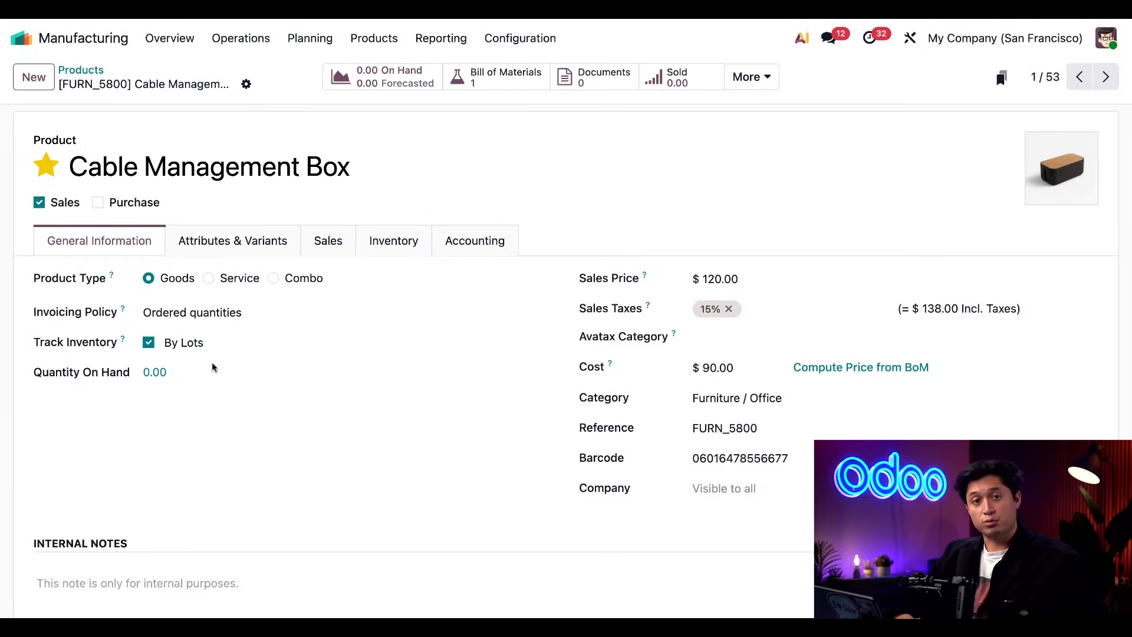
Step: Create and confirm a manufacturing order for 10 Cable Management Boxes (FURN_5800)
click(241, 38)
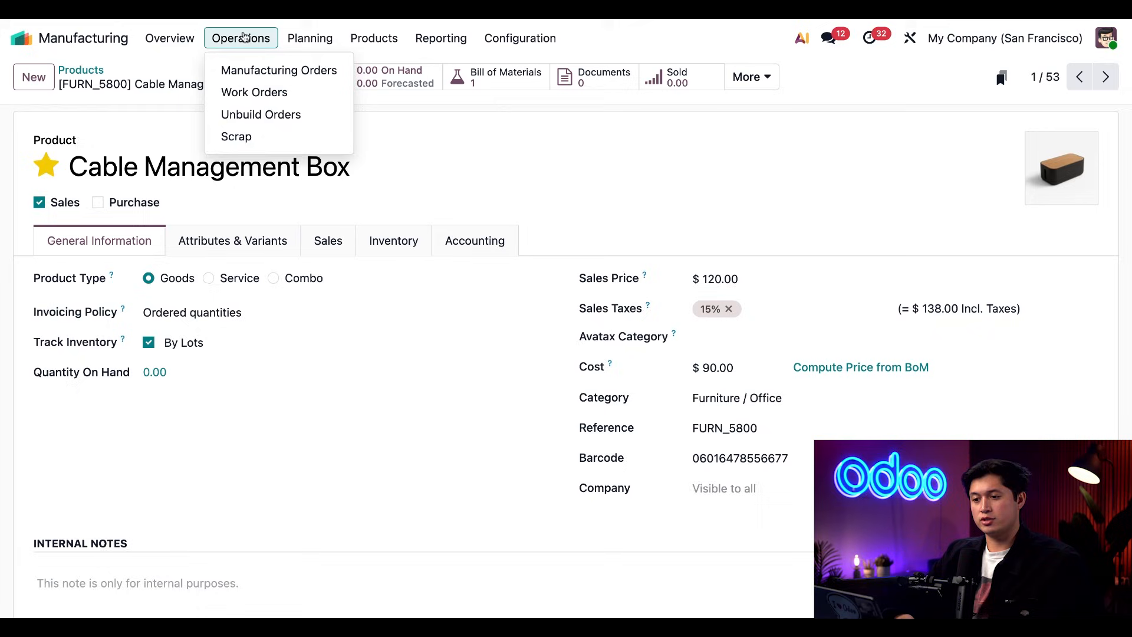
click(278, 70)
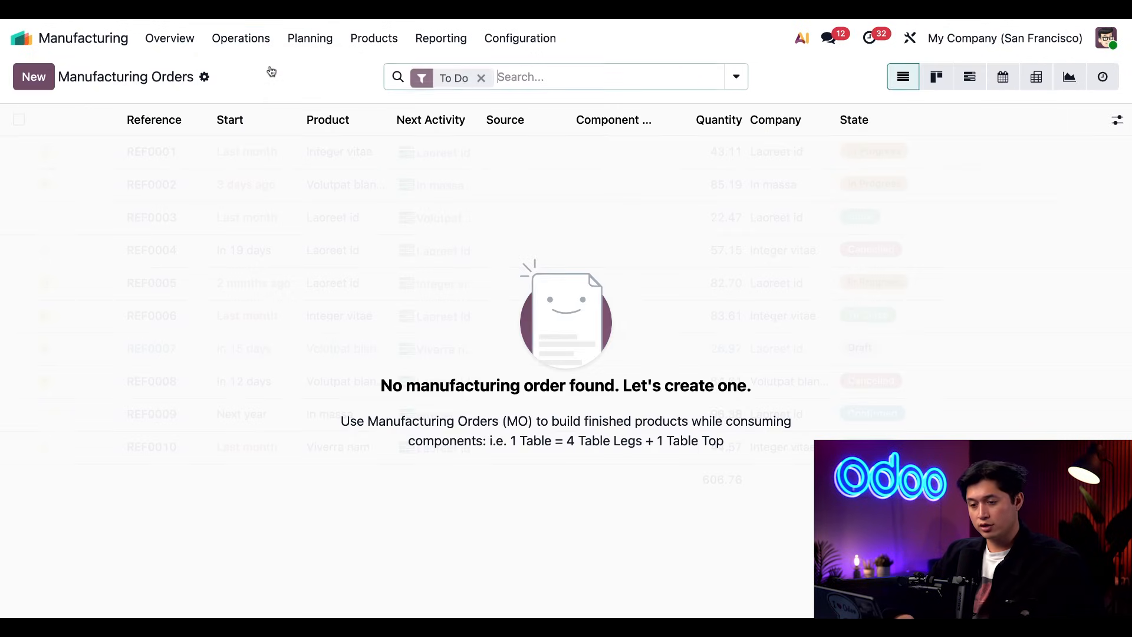
click(33, 77)
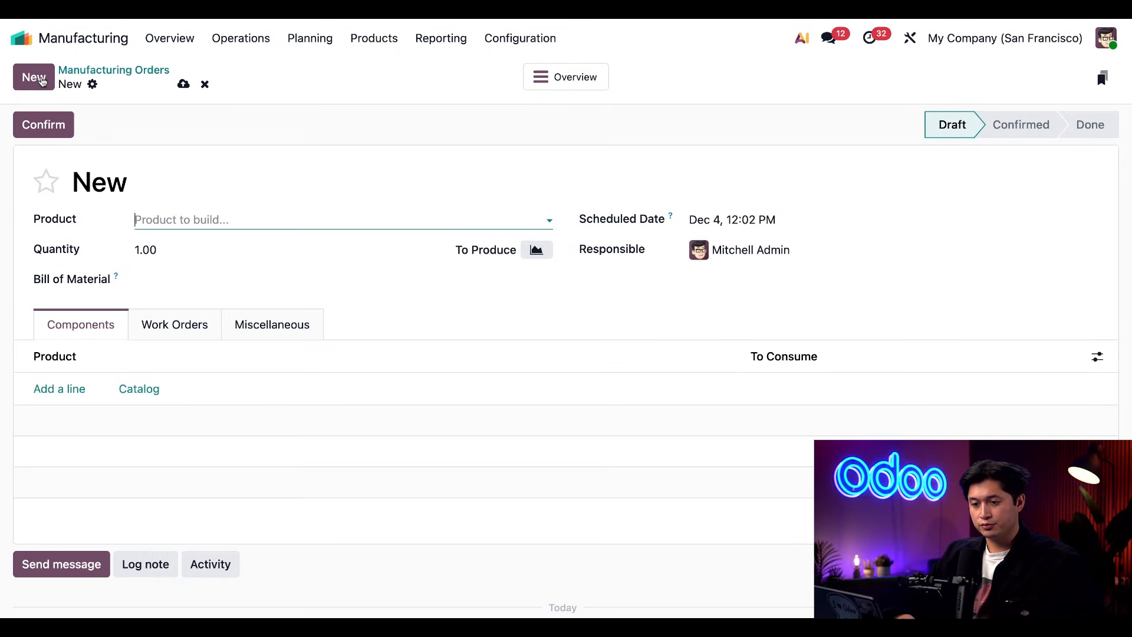
text(cable)
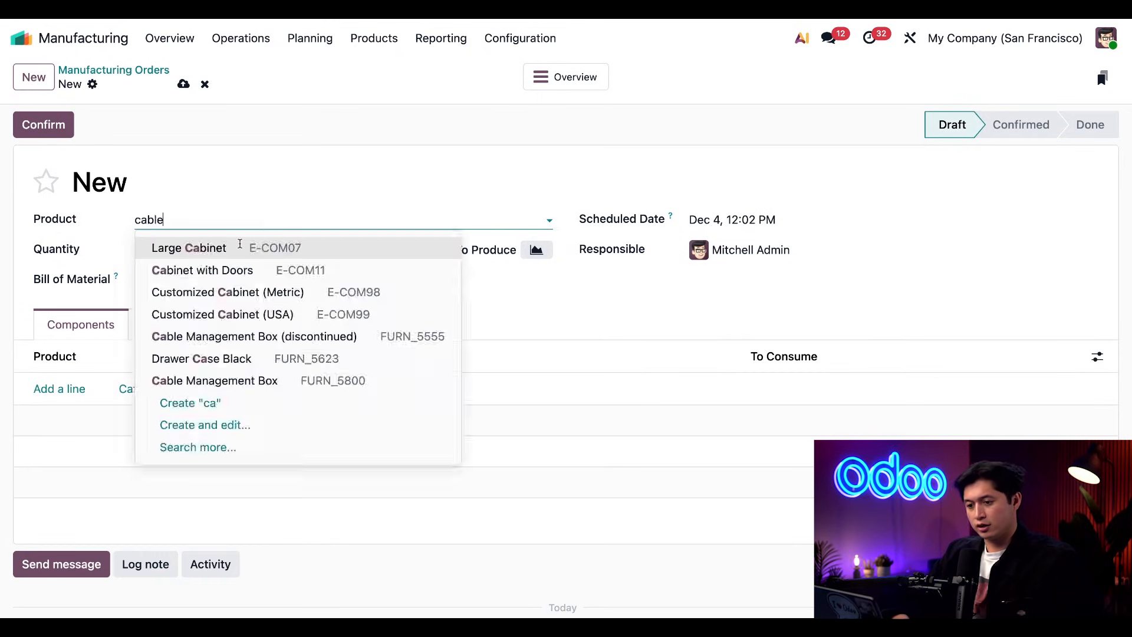
click(215, 381)
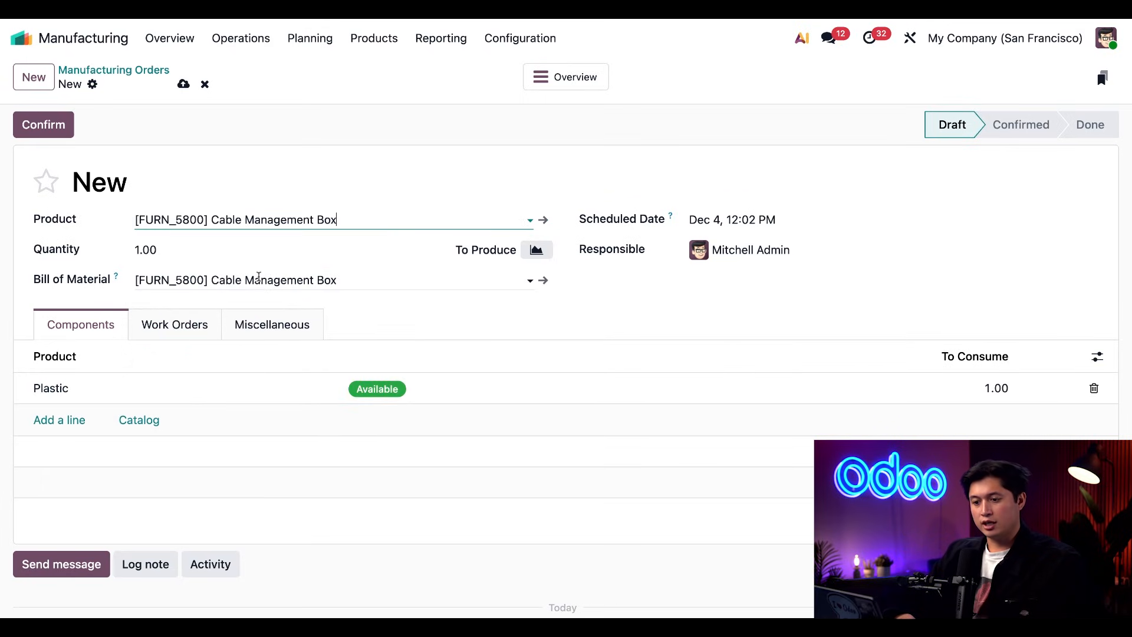
click(145, 248)
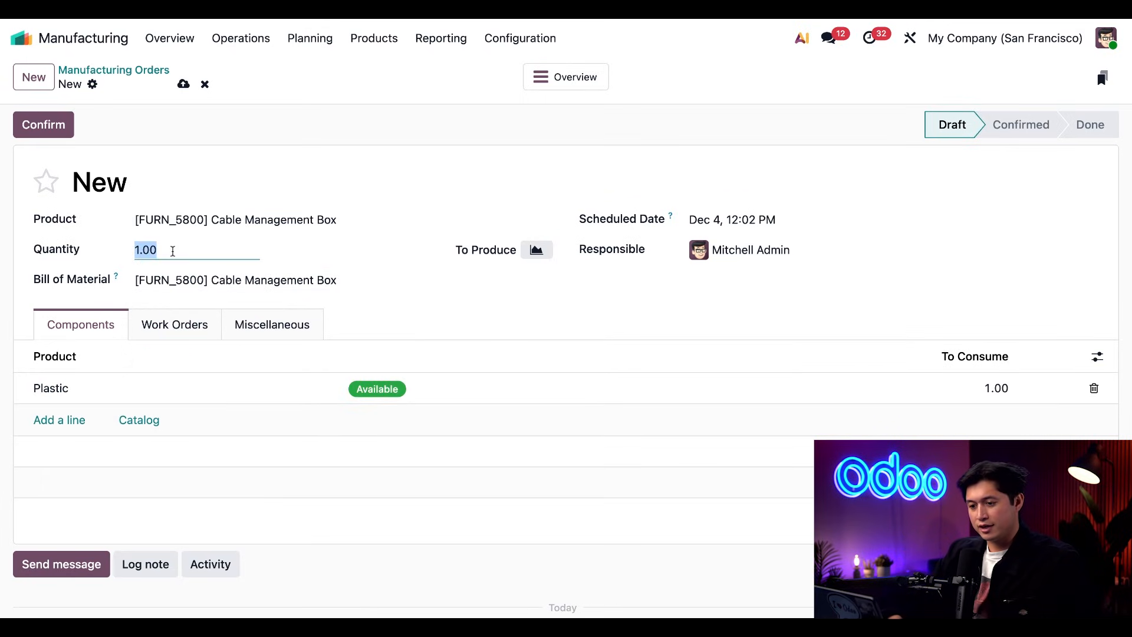
text(10)
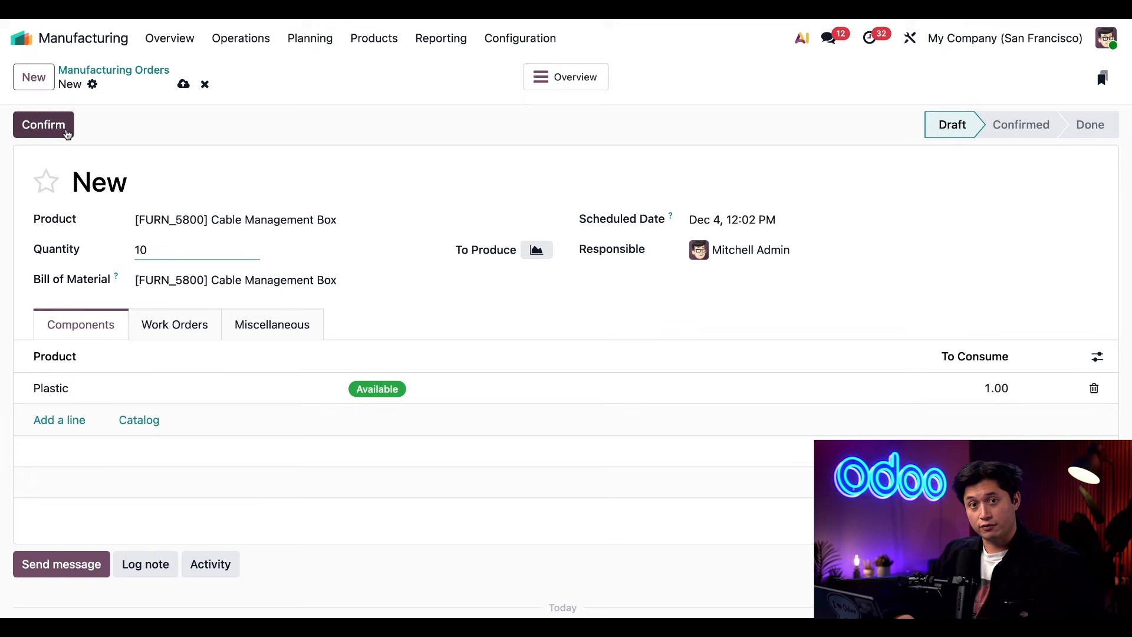
click(42, 124)
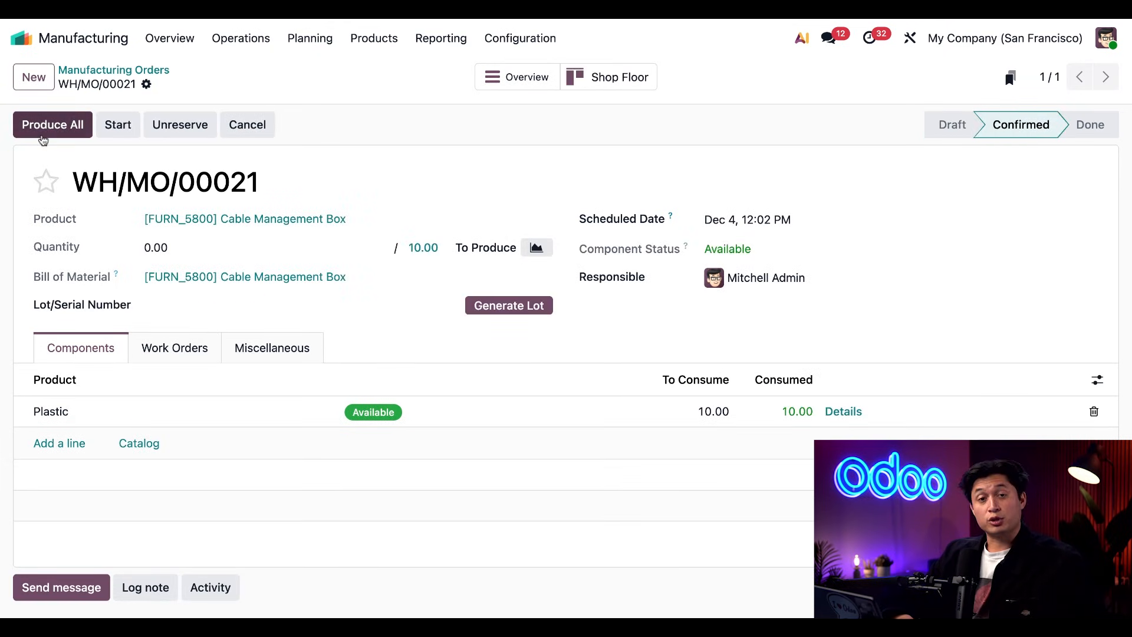
Step: Produce all ten boxes under lot 0000032, marking WH/MO/00021 Done
click(52, 124)
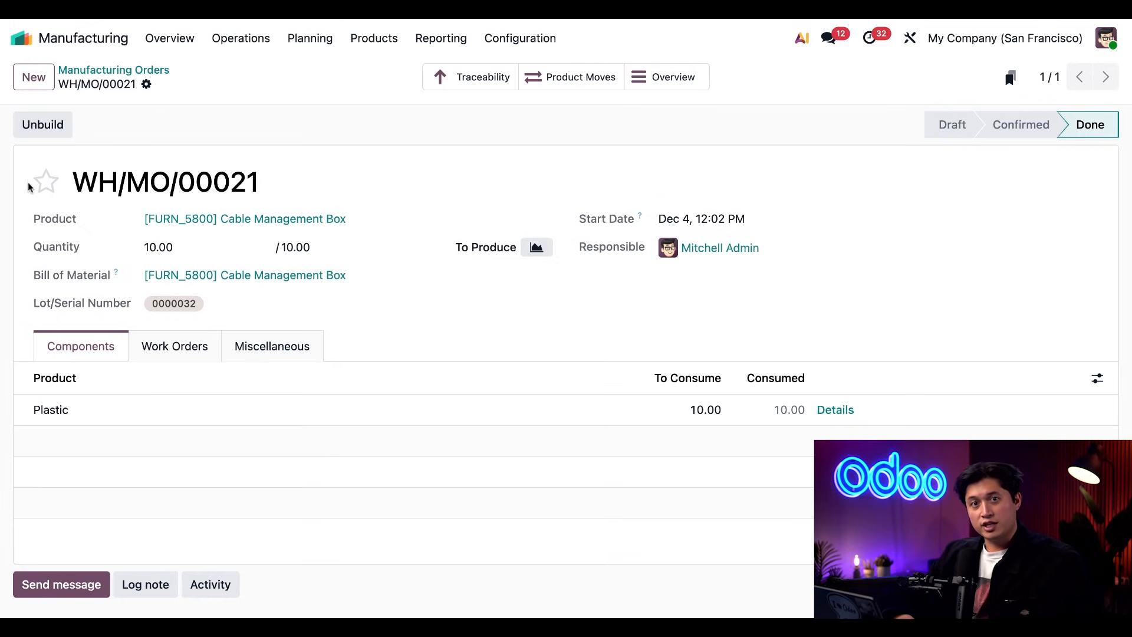
mouse_move(175, 345)
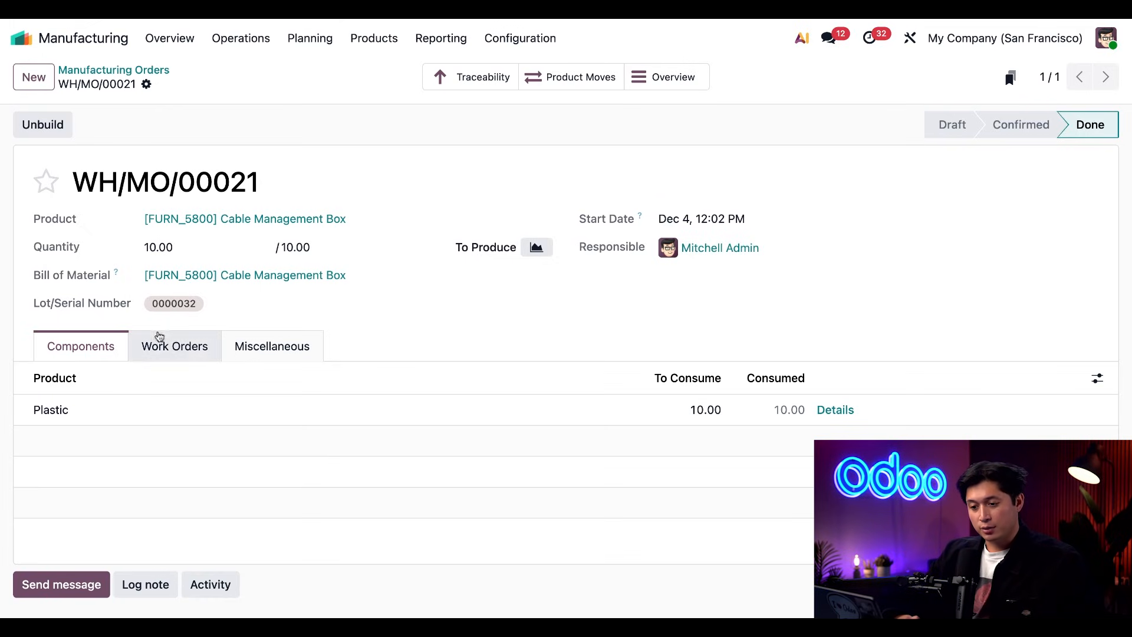